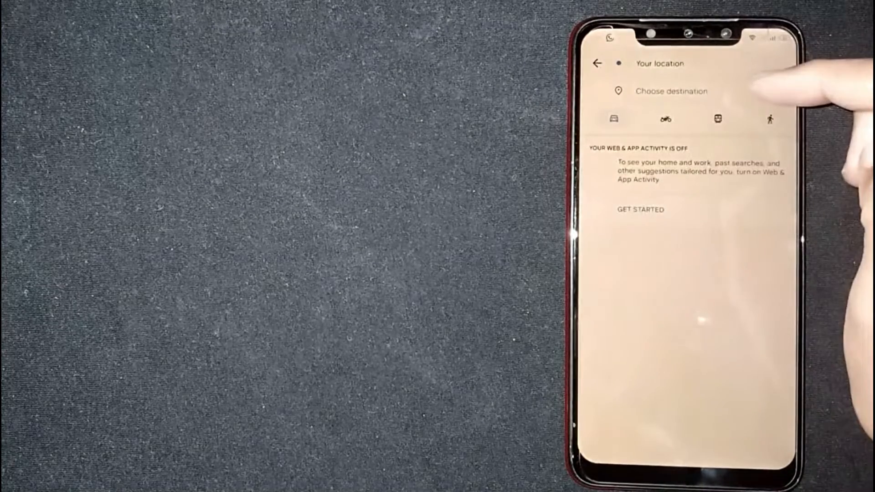
# Start from Your location and search "mul" for the destination, listing Multan among suggestions.
pyautogui.click(660, 63)
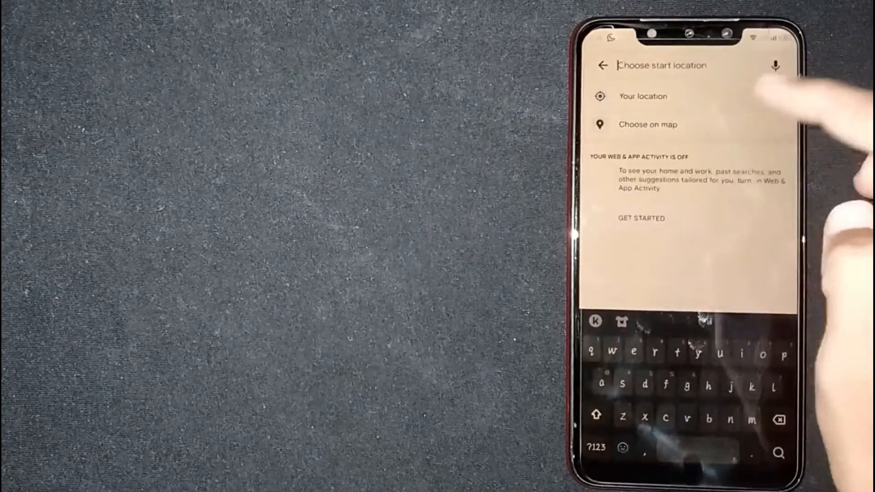
pyautogui.click(644, 96)
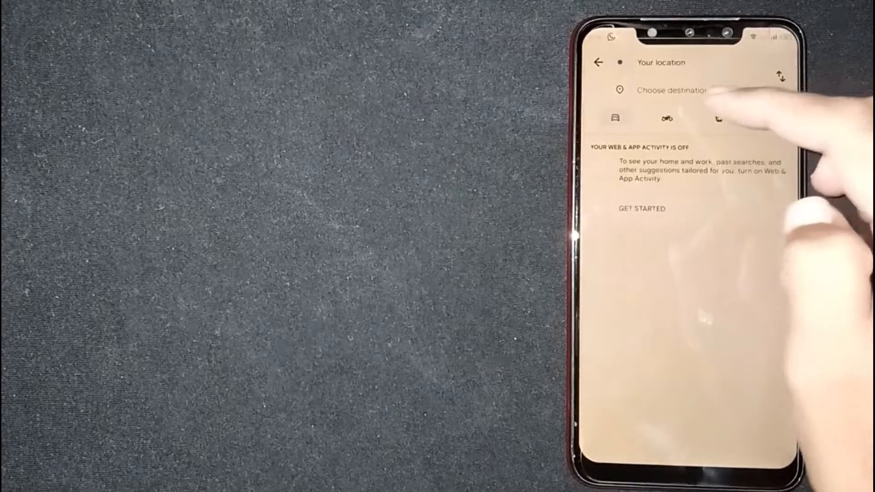
pyautogui.click(670, 90)
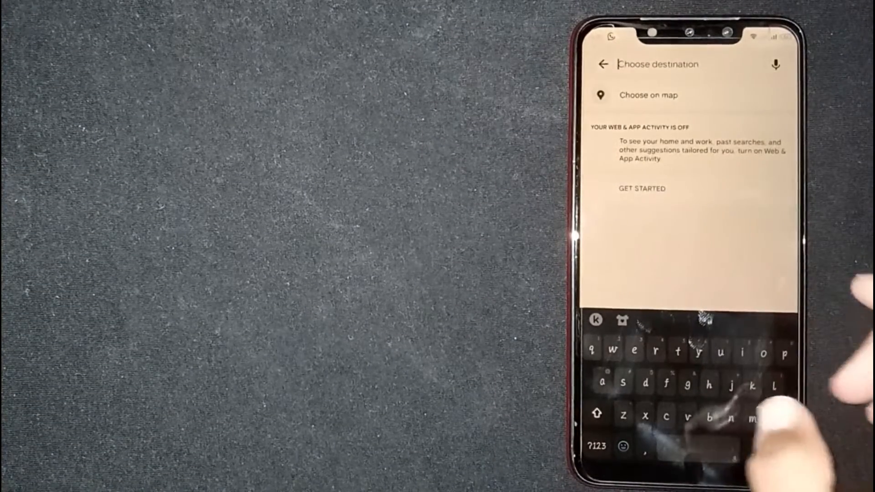
pyautogui.write('mul')
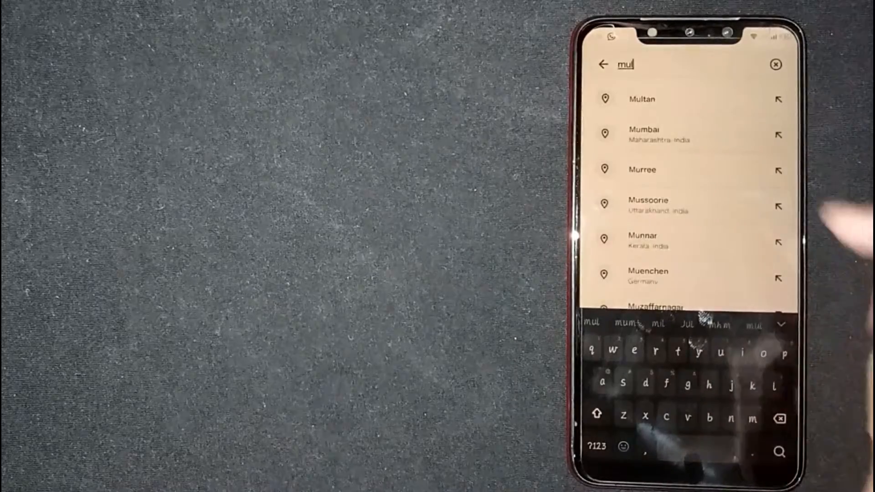
# Choose Multan as the destination, loading the 2 hr 35 min, 133 km route.
pyautogui.click(641, 99)
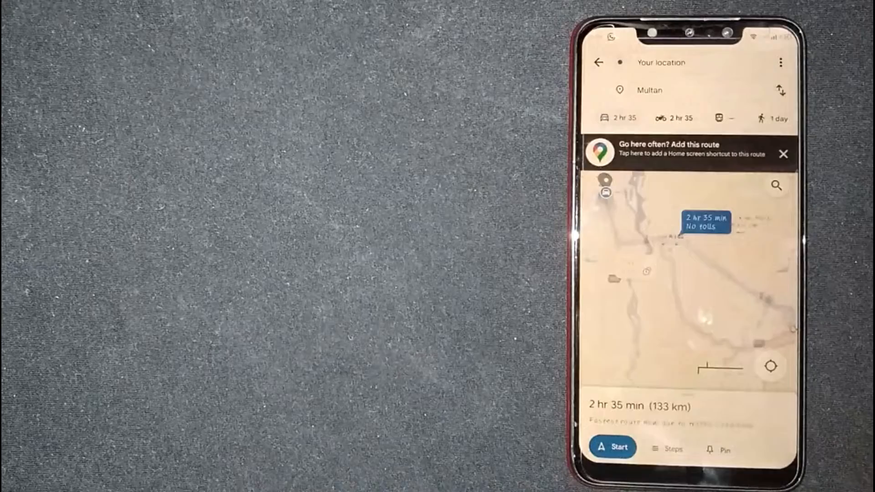